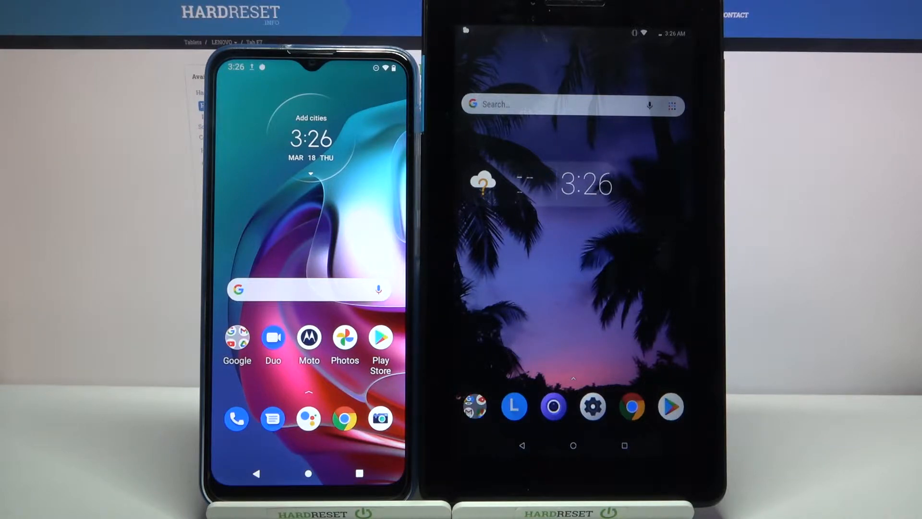
Open Google Play Store on the phone to reach the installed Send Anywhere page.
left_click(668, 406)
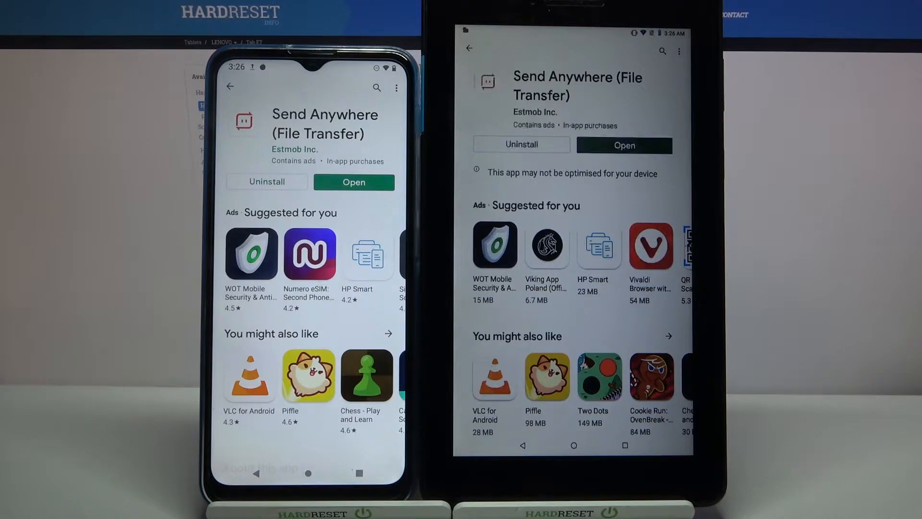
Open Send Anywhere on the phone and tablet, allowing photo and file access on each.
left_click(353, 182)
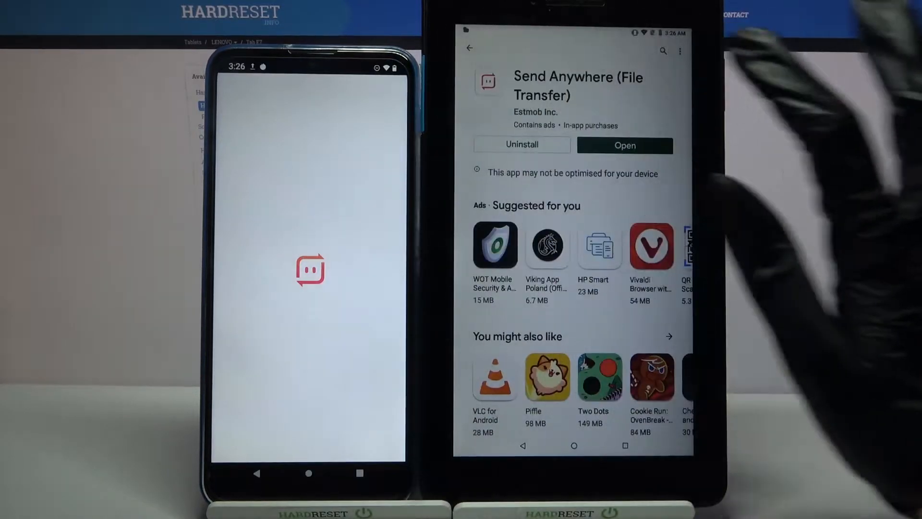
left_click(624, 145)
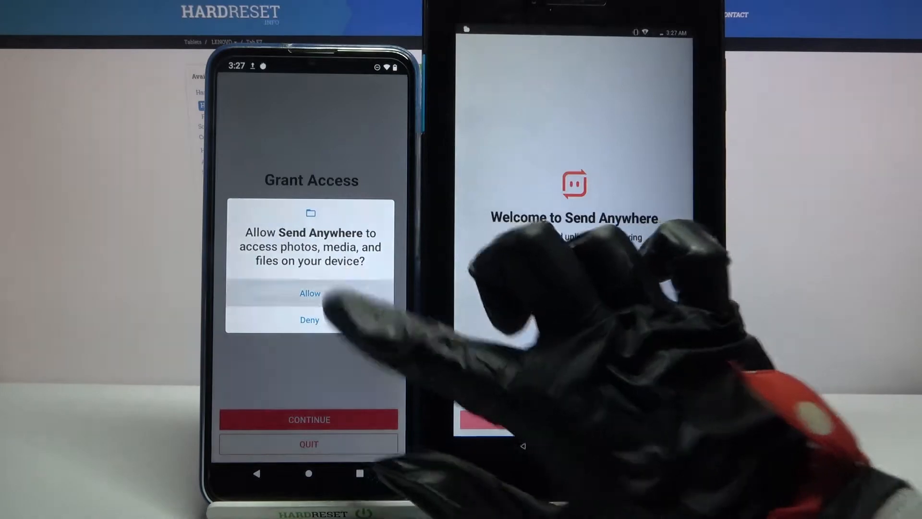
left_click(309, 293)
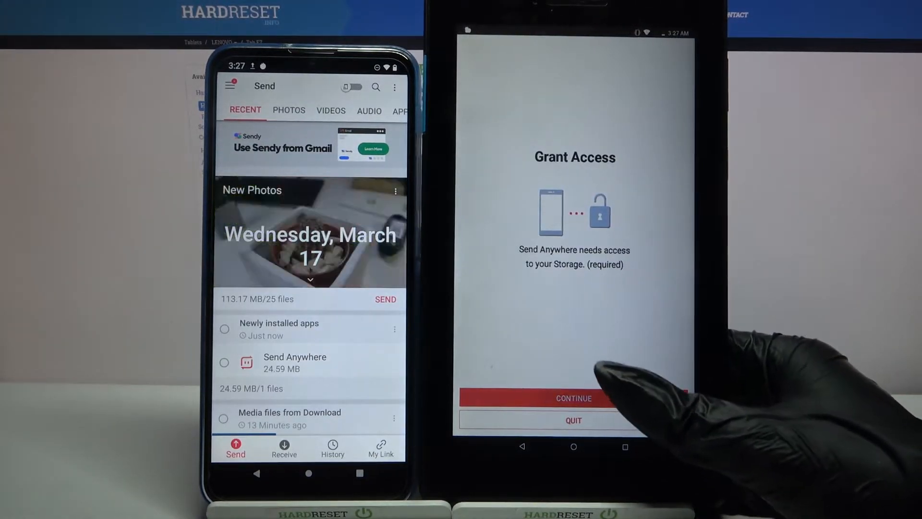
left_click(572, 398)
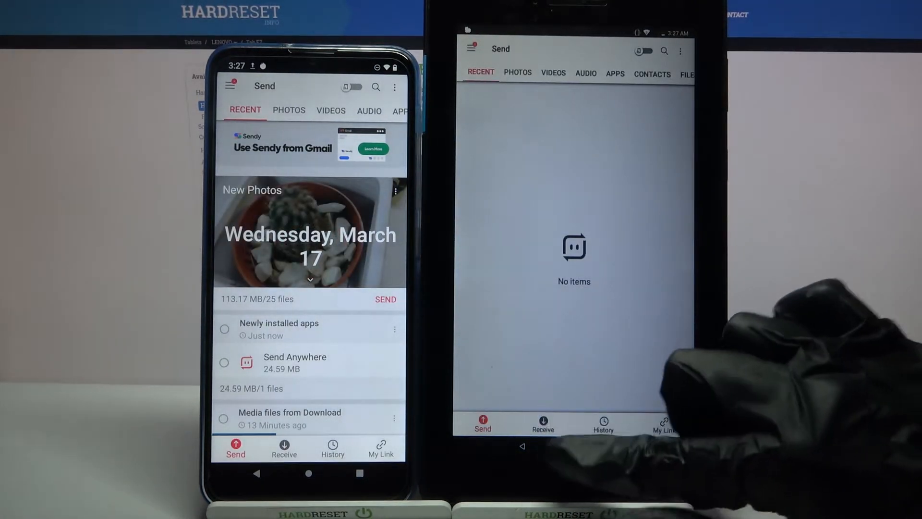
Set the tablet to Receive and send the checked 37.61 KB turtle photo from the phone.
left_click(542, 423)
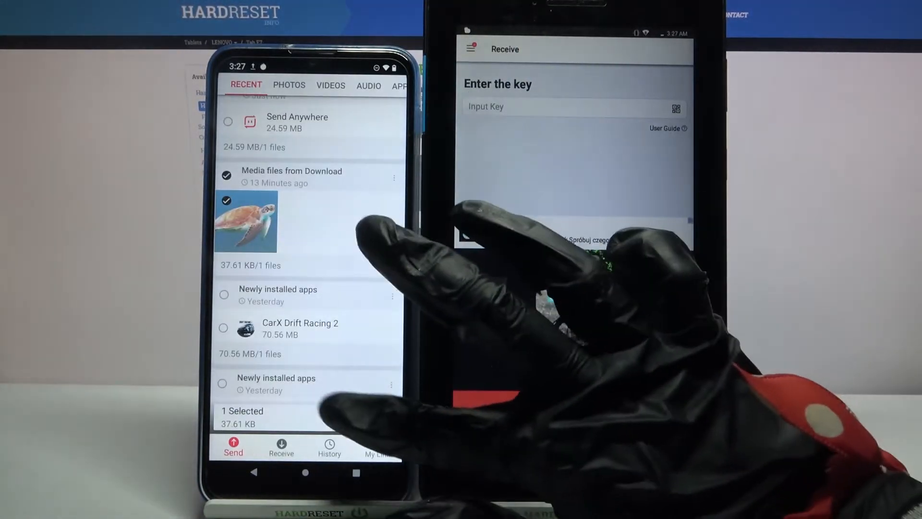
left_click(233, 444)
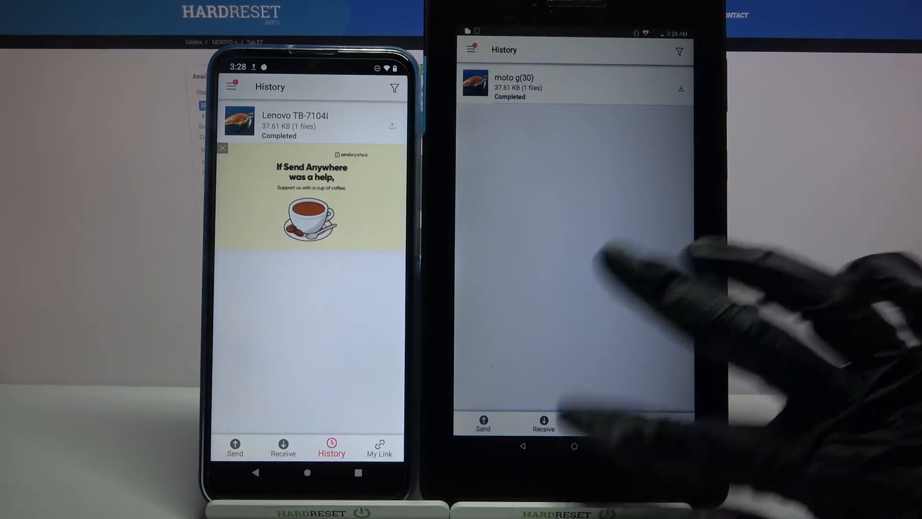
Browse the tablet's Files app to Images, then the SendAnywhere folder with the turtle photo.
left_click(573, 446)
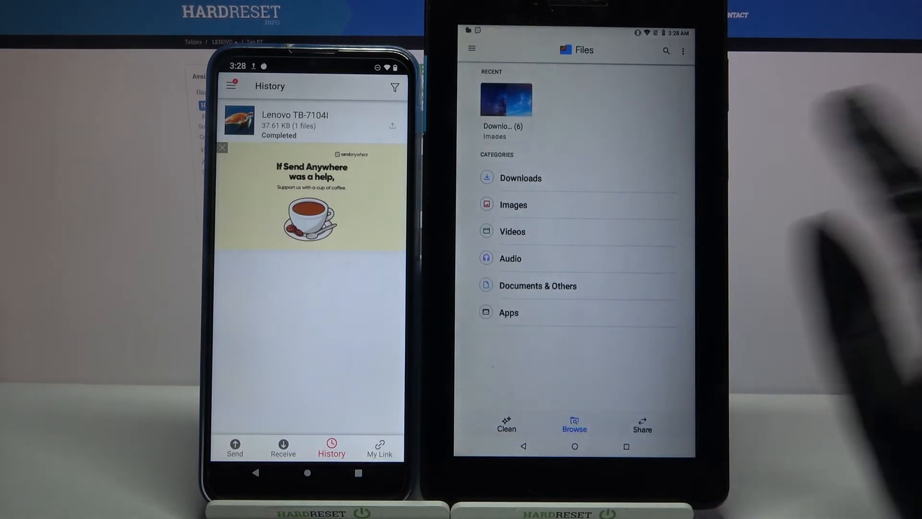
left_click(513, 204)
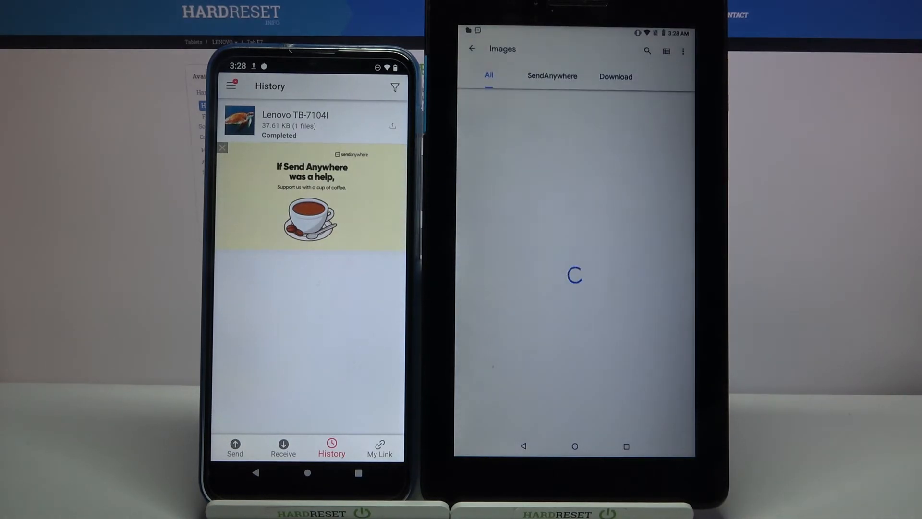
left_click(550, 76)
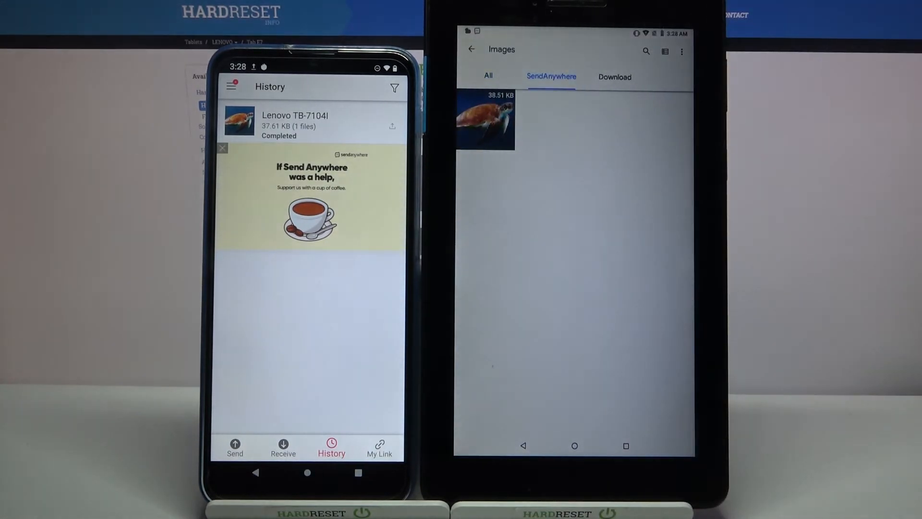